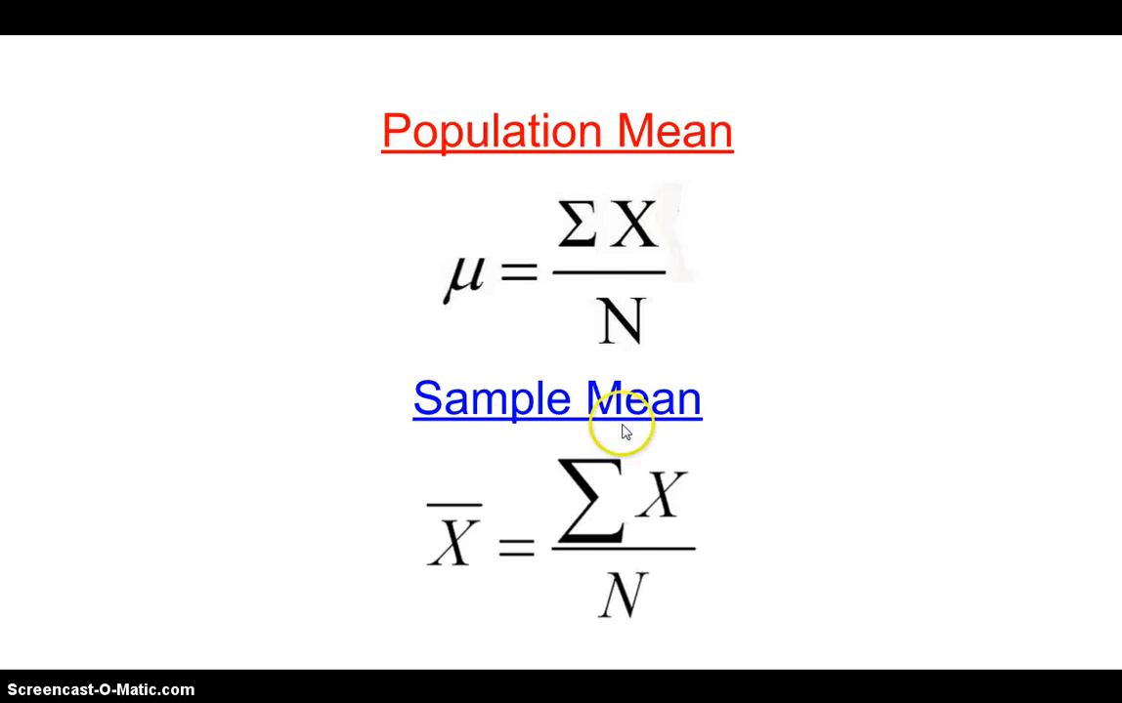
pyautogui.moveTo(467, 249)
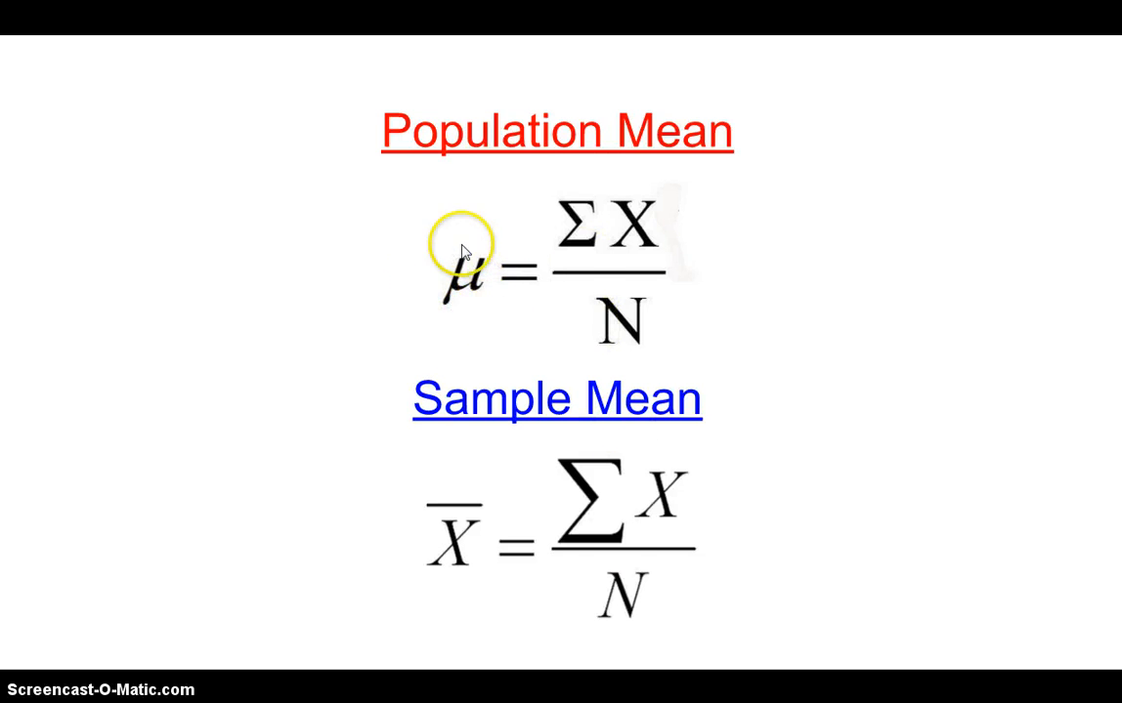
pyautogui.moveTo(437, 257)
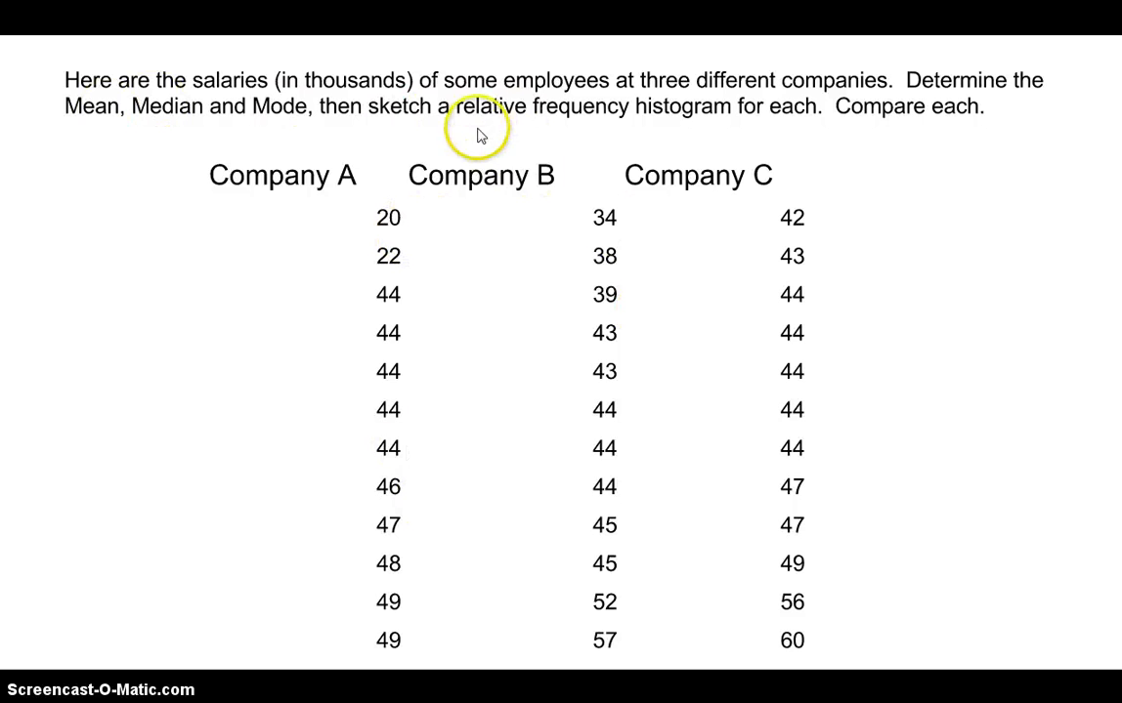
pyautogui.moveTo(469, 234)
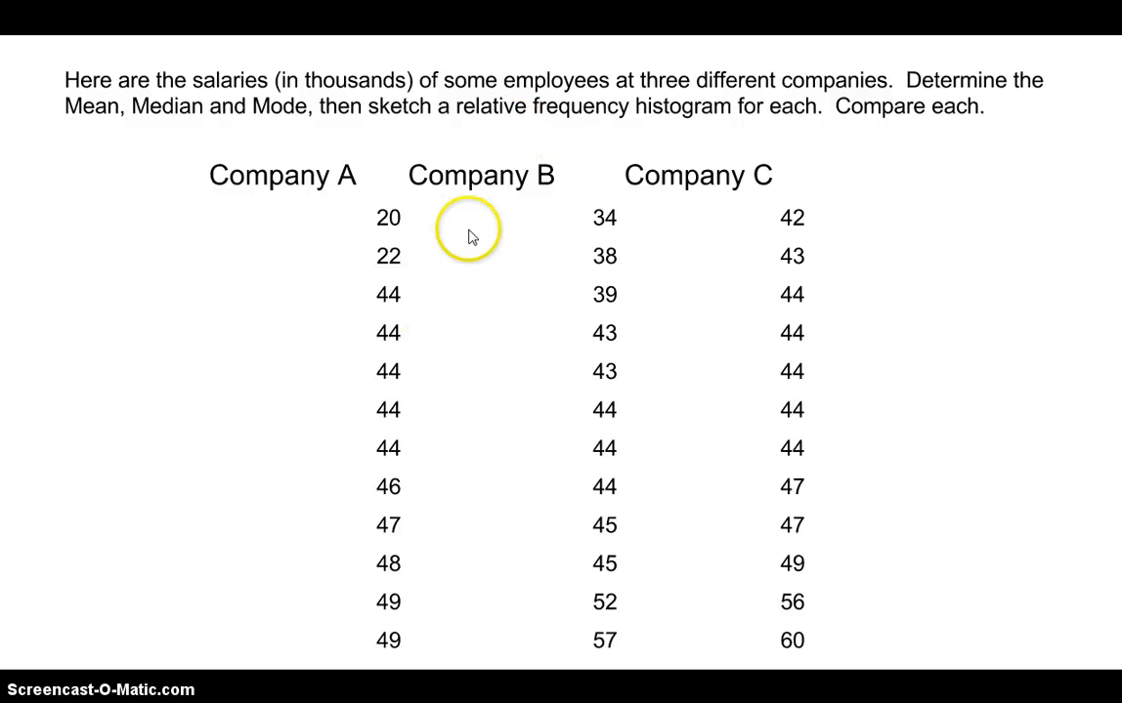
pyautogui.moveTo(141, 227)
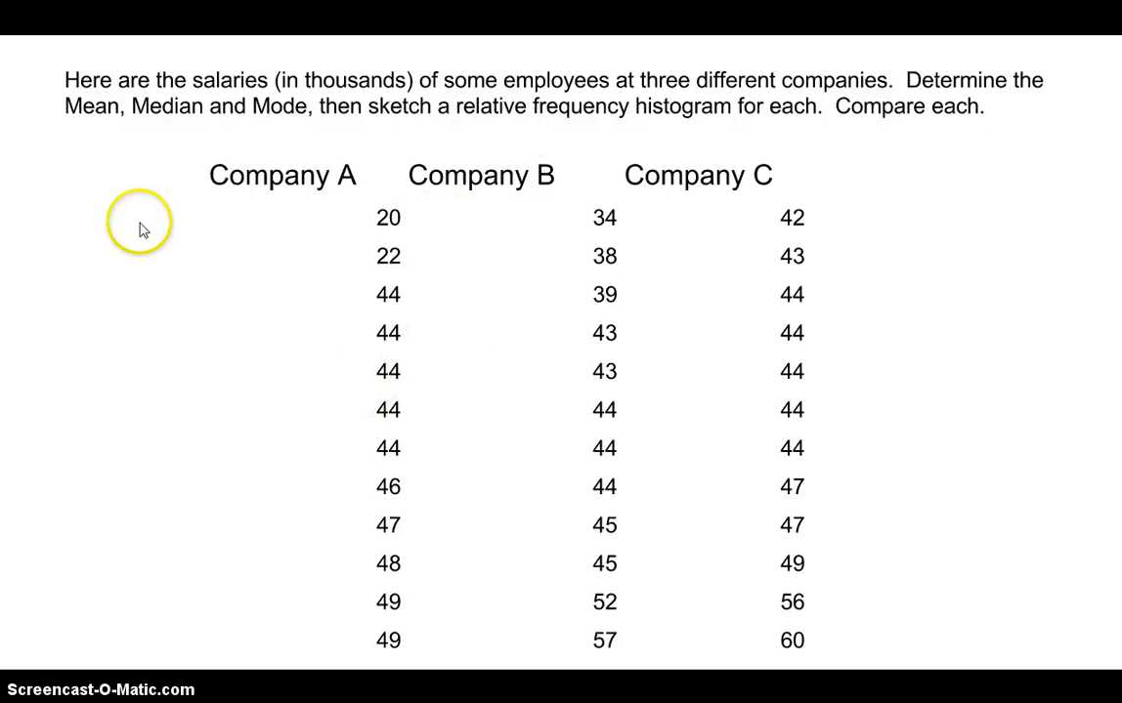
pyautogui.moveTo(430, 199)
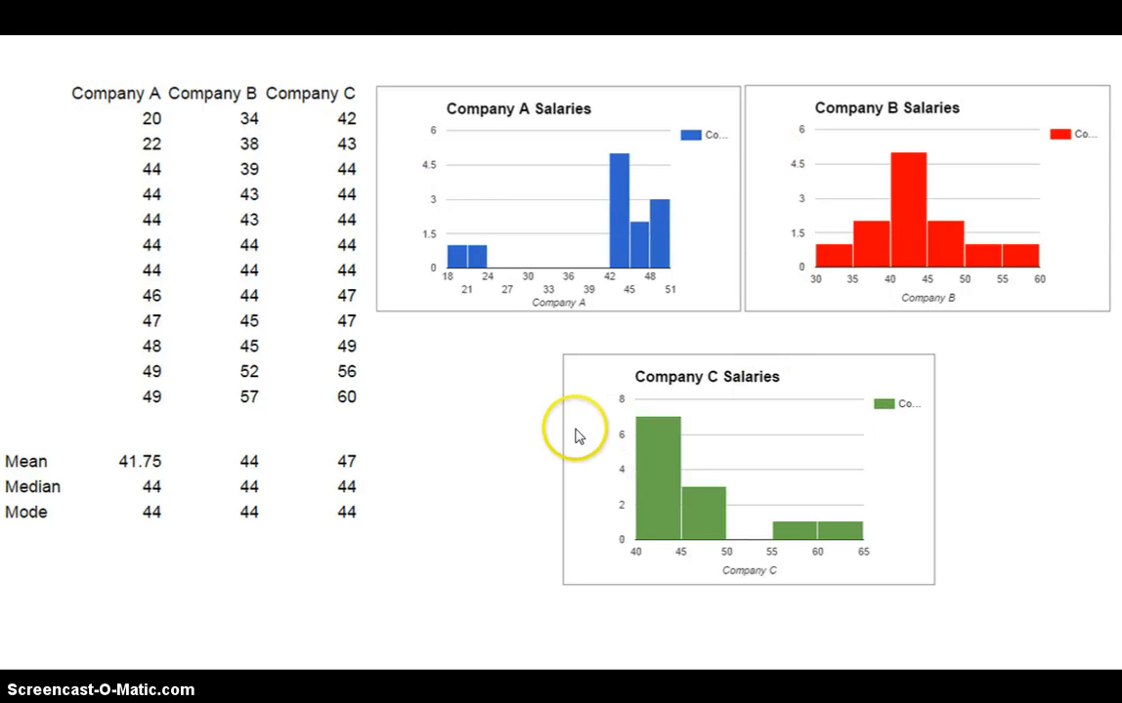
pyautogui.moveTo(142, 462)
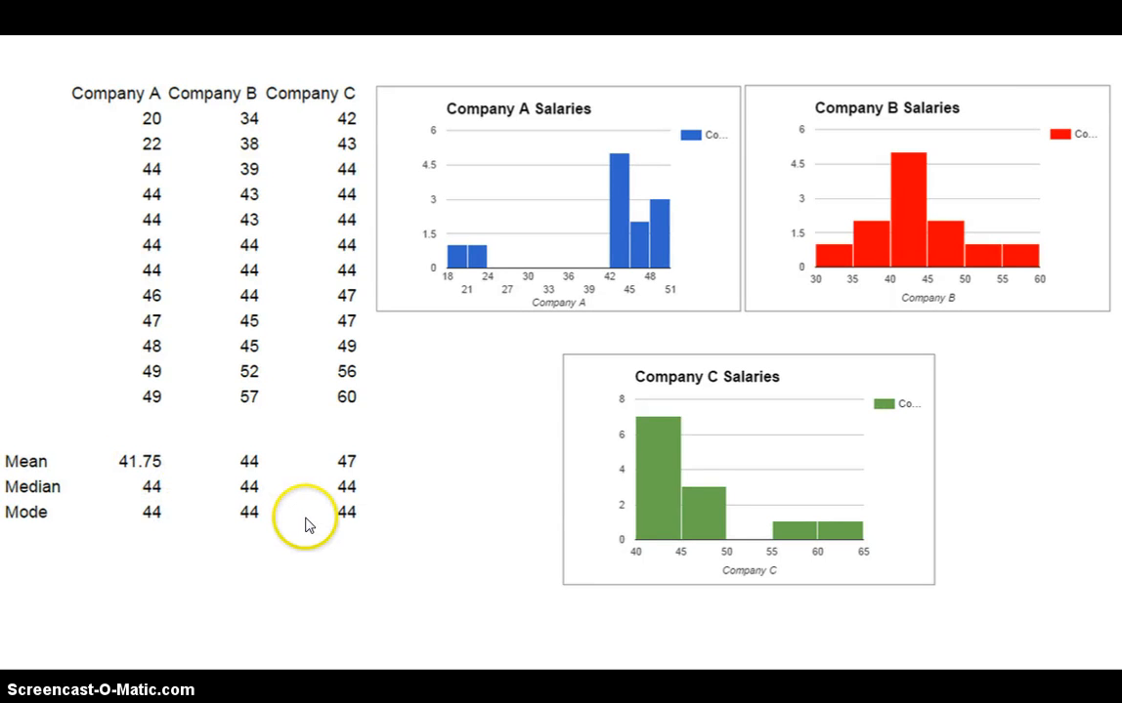
pyautogui.moveTo(317, 511)
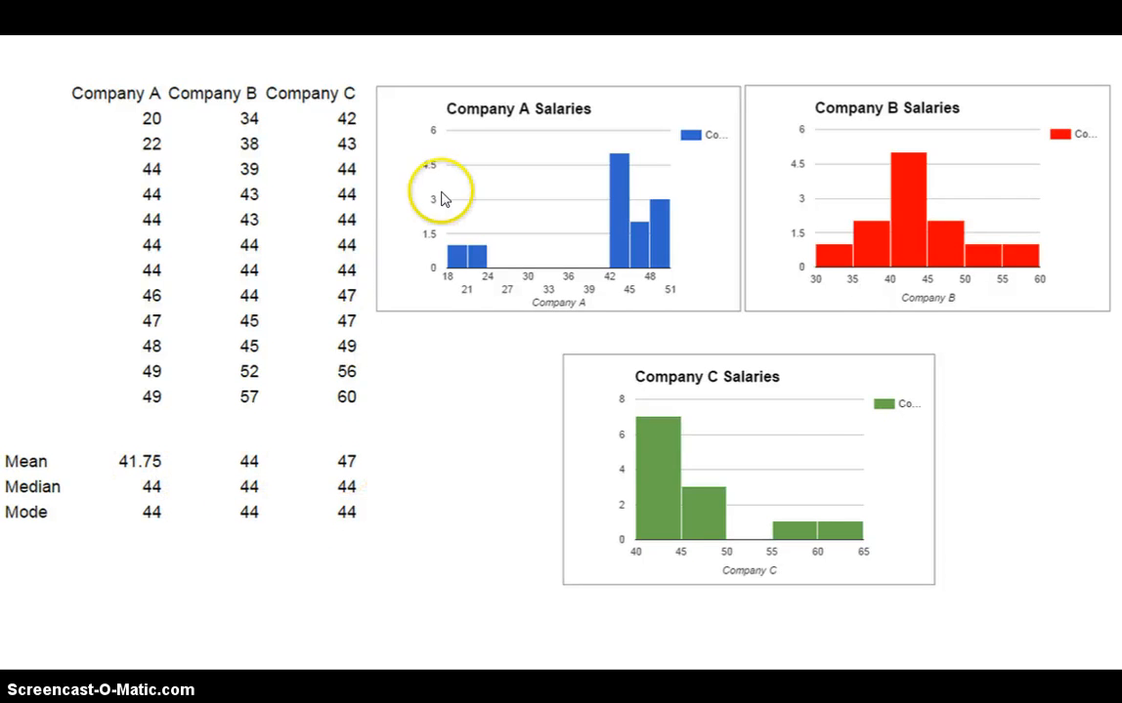
pyautogui.moveTo(821, 457)
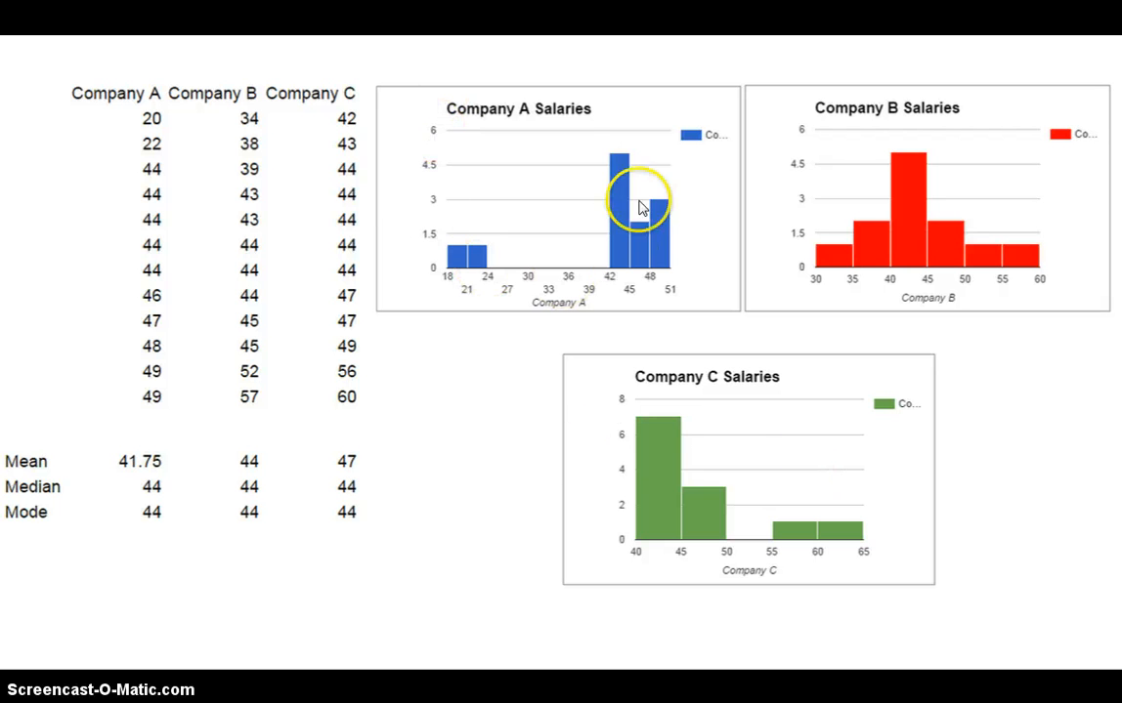
pyautogui.moveTo(574, 176)
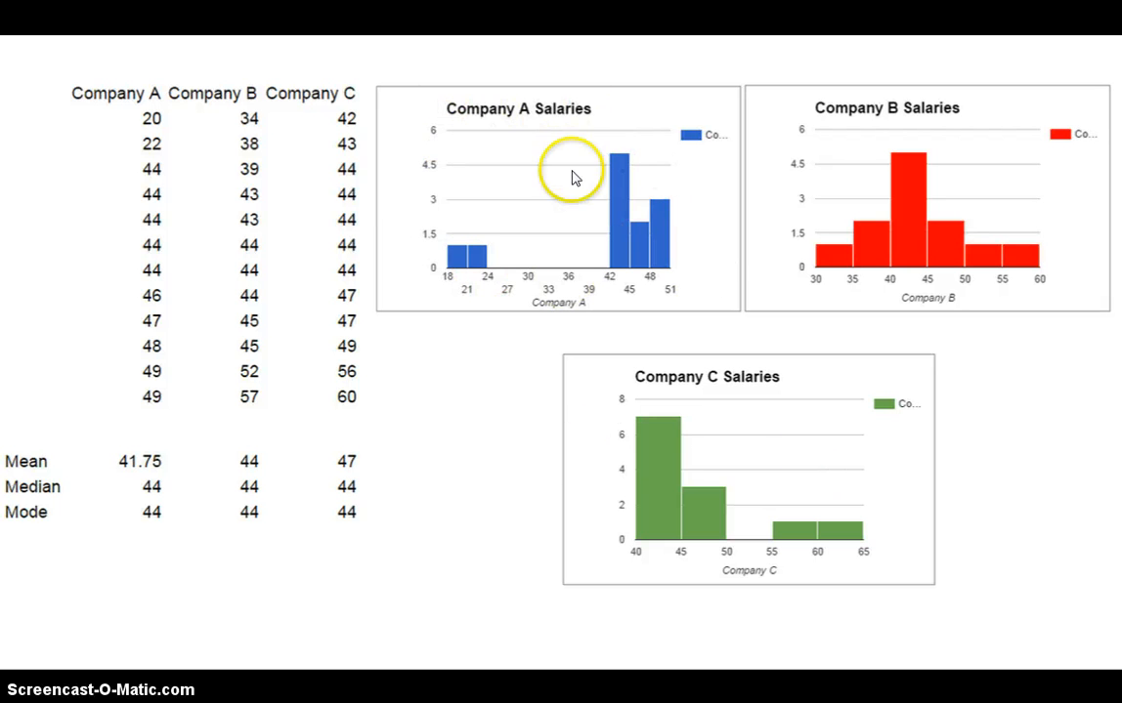
pyautogui.moveTo(469, 273)
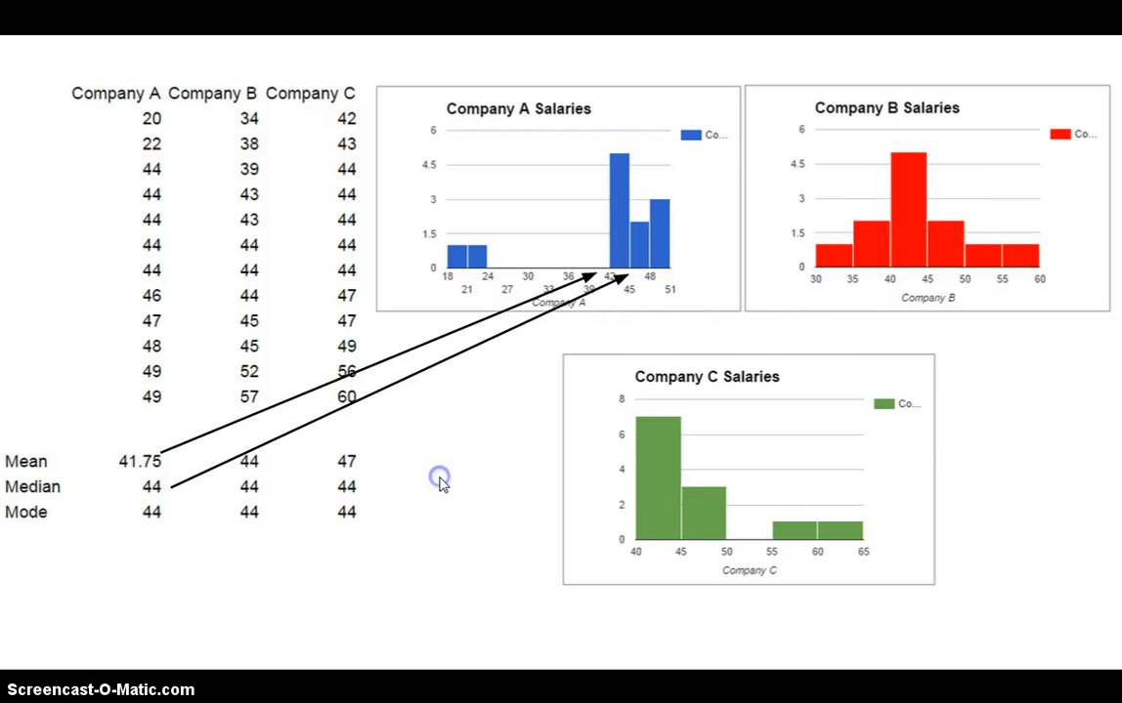
# Draw an arrow from Company B's mean of 44 to its histogram's tallest bar.
pyautogui.moveTo(259, 489); pyautogui.dragTo(899, 269)
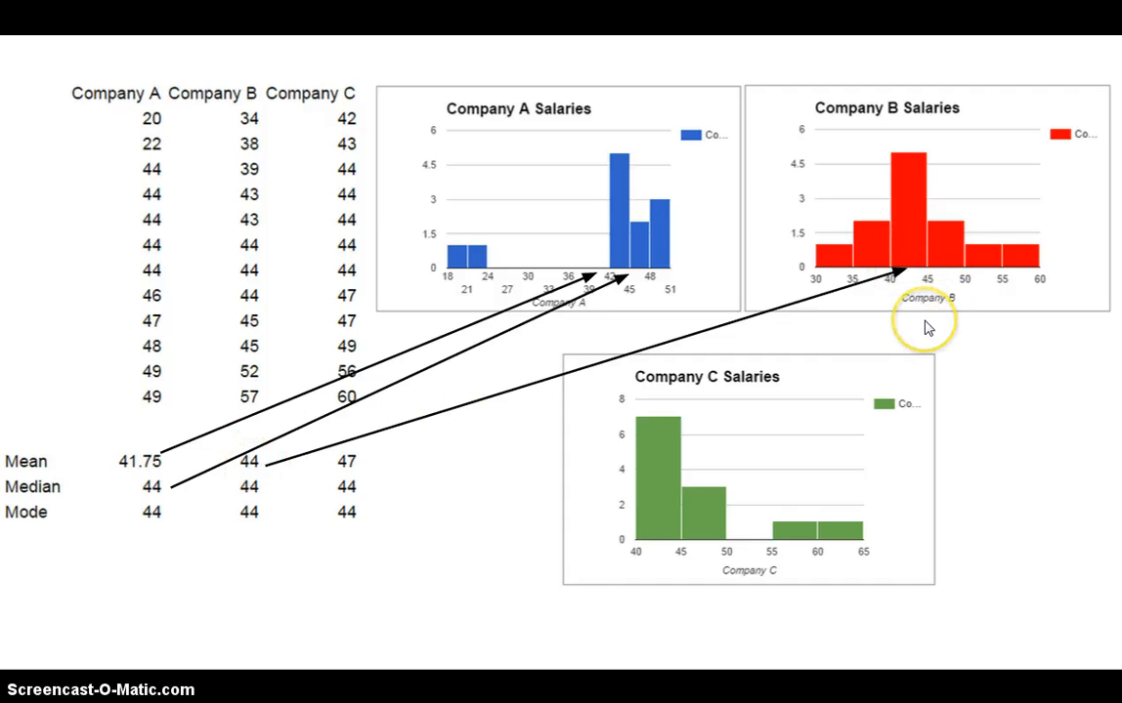
pyautogui.moveTo(927, 327)
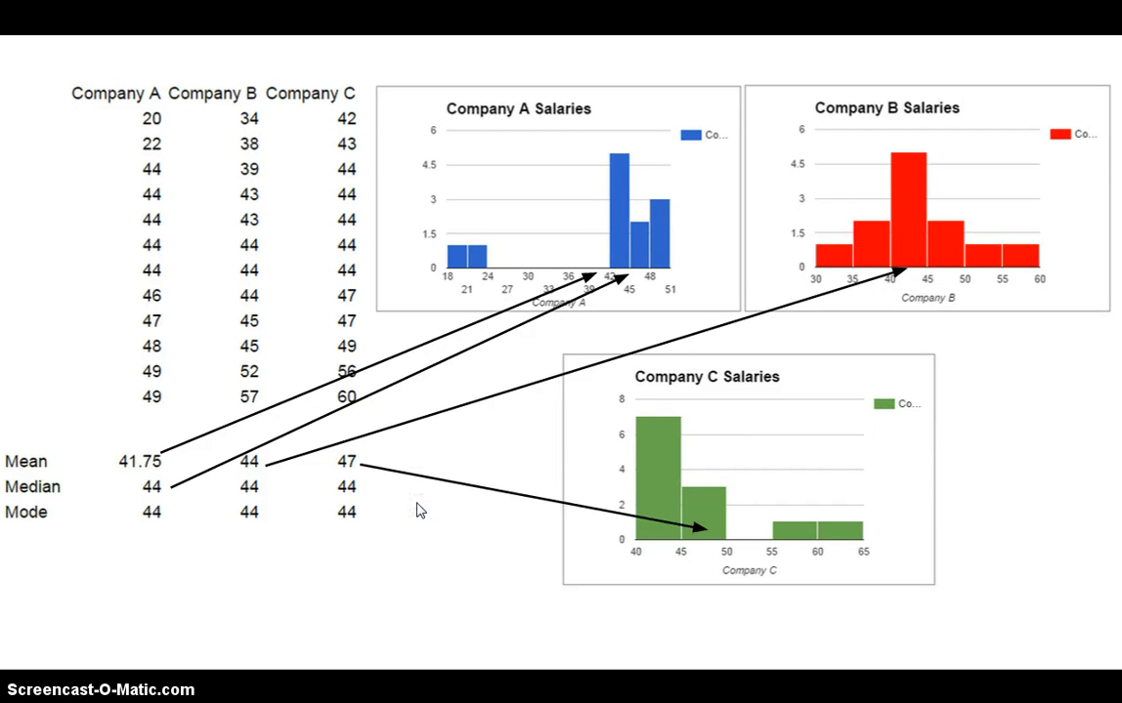
pyautogui.moveTo(714, 545)
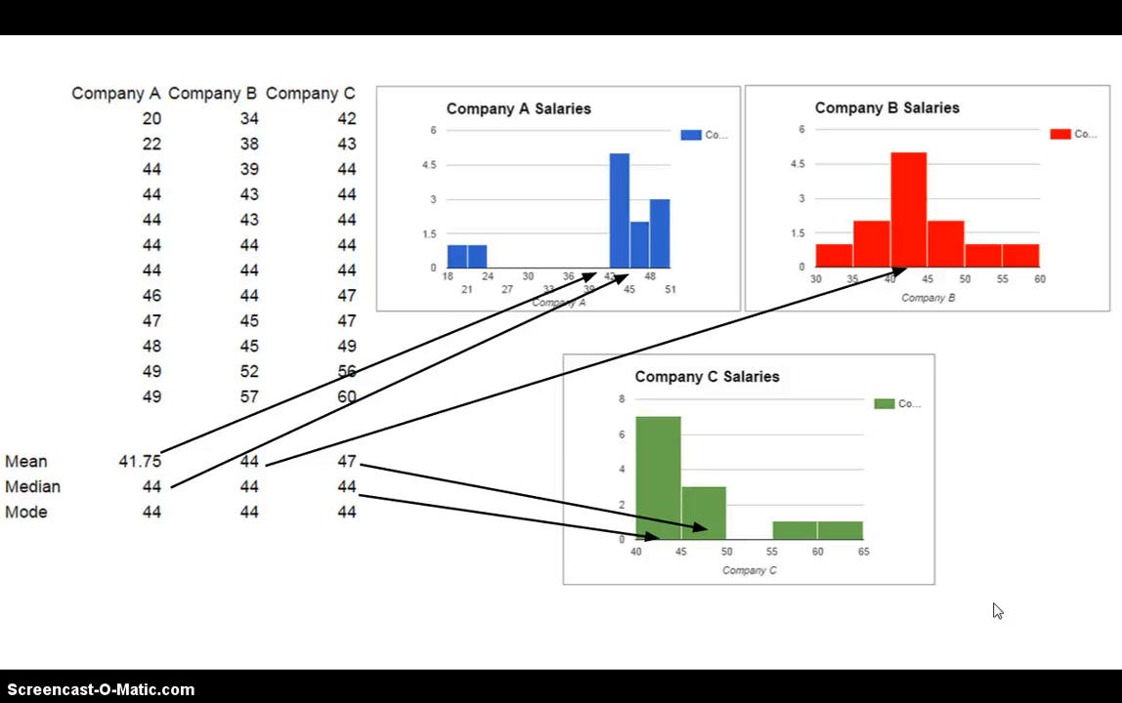
pyautogui.moveTo(827, 577)
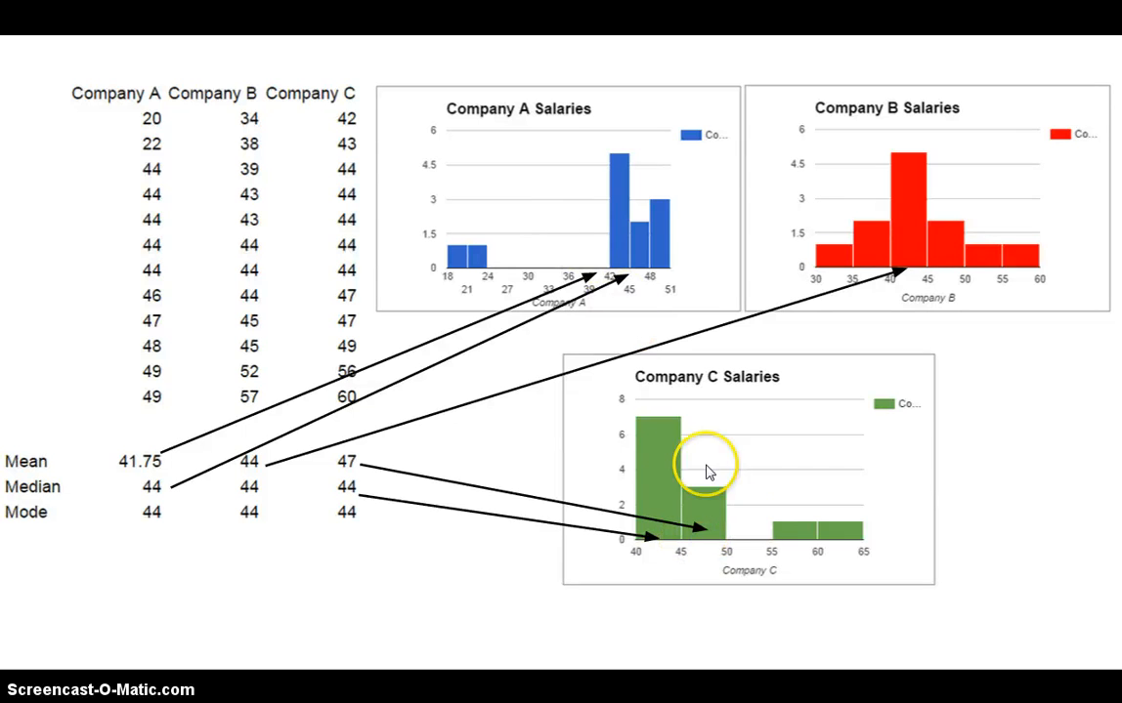
pyautogui.moveTo(738, 521)
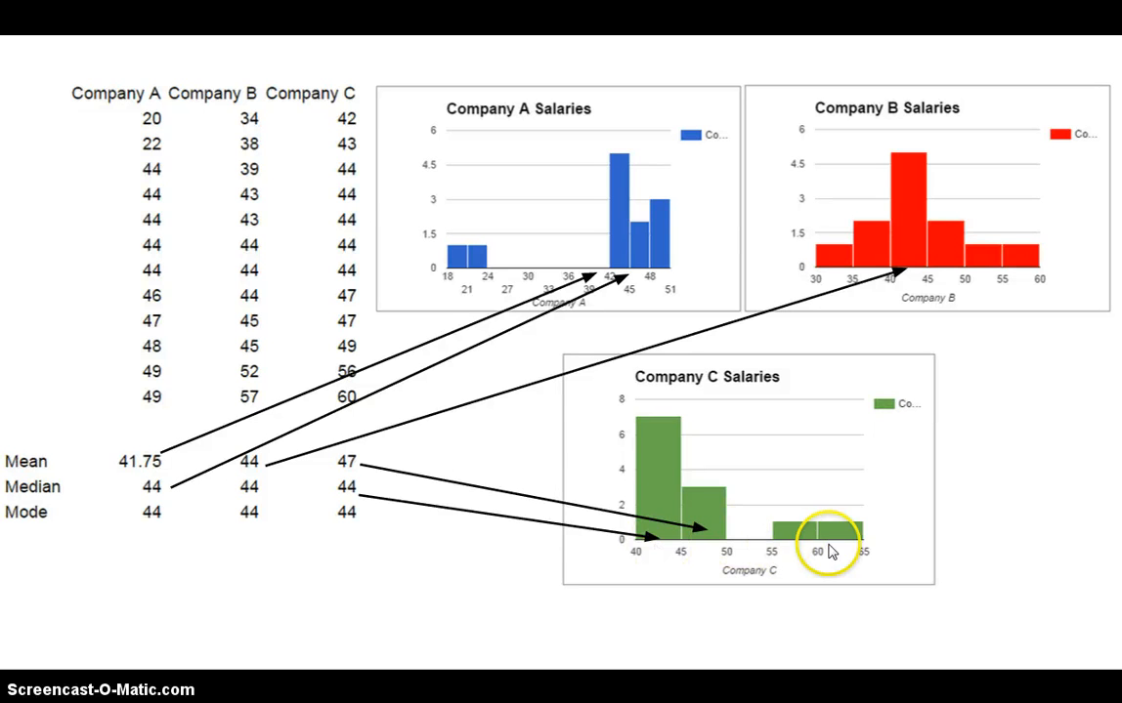
pyautogui.moveTo(804, 553)
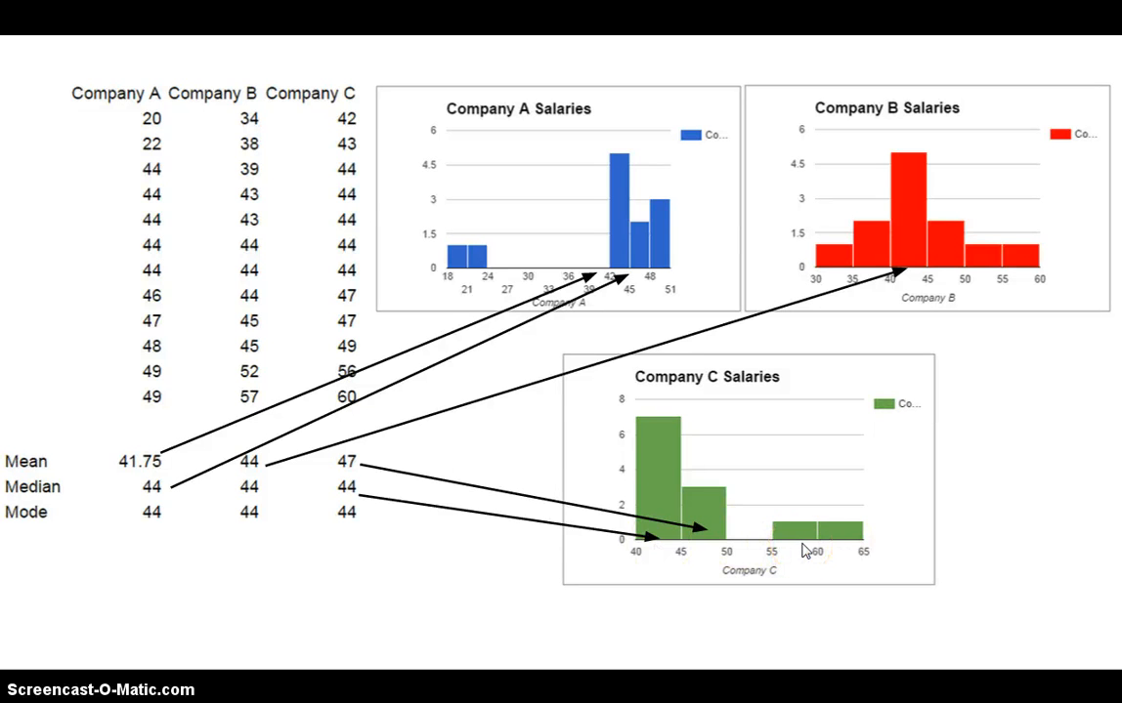